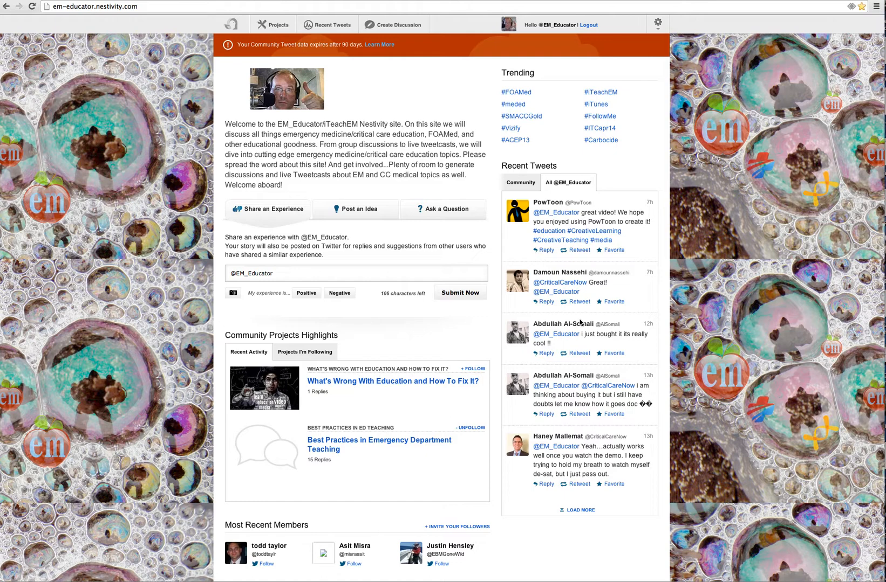
mouse_move(593, 233)
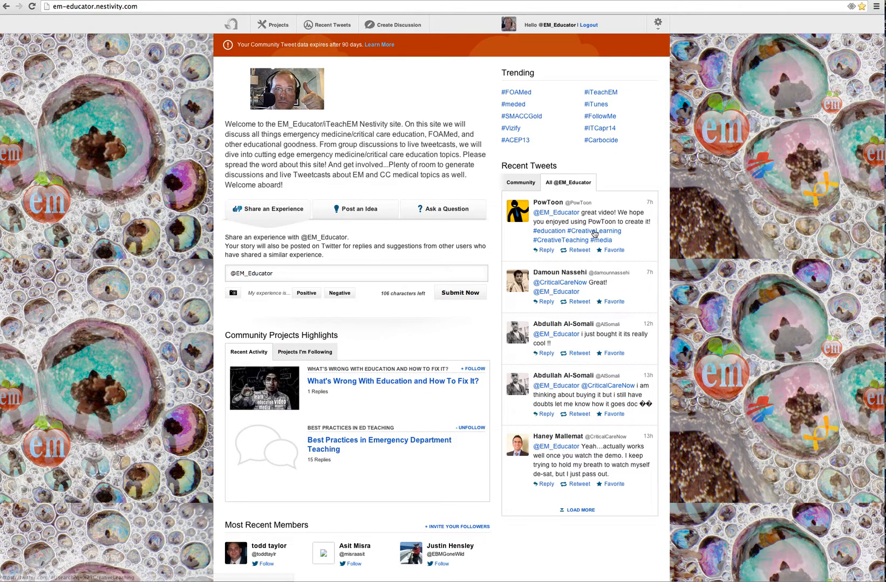
mouse_move(576, 330)
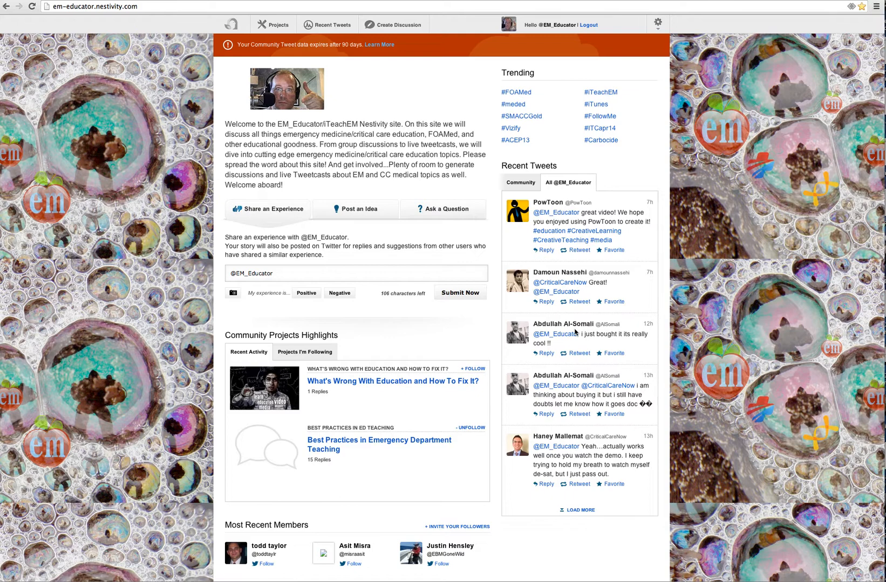
mouse_move(278, 67)
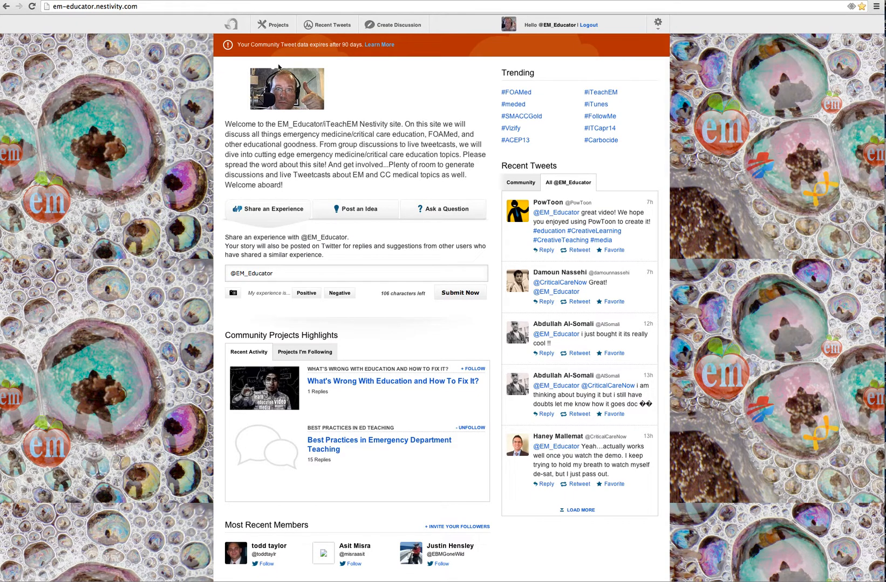
Browse Community Projects, return home, then open the 'What's Wrong With Education and How To Fix It?' tweetcast
left_click(273, 25)
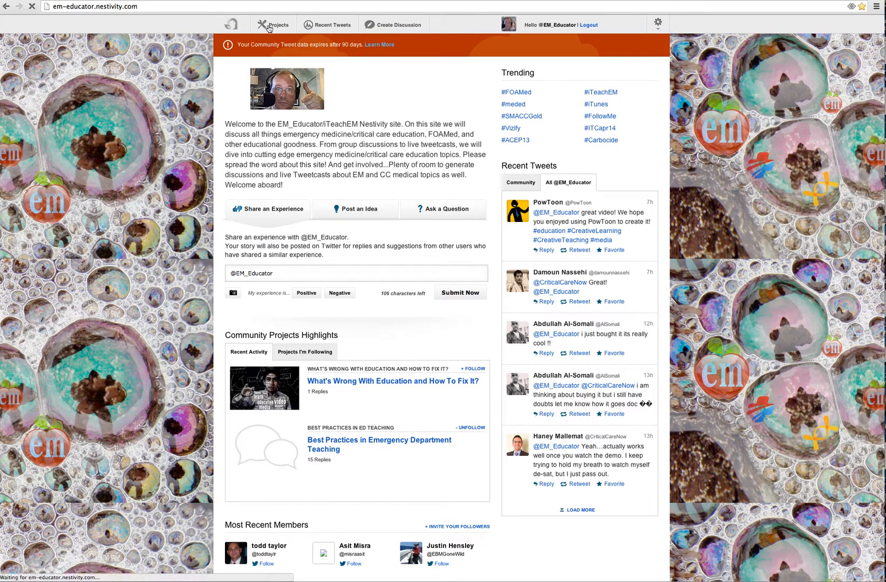
left_click(273, 25)
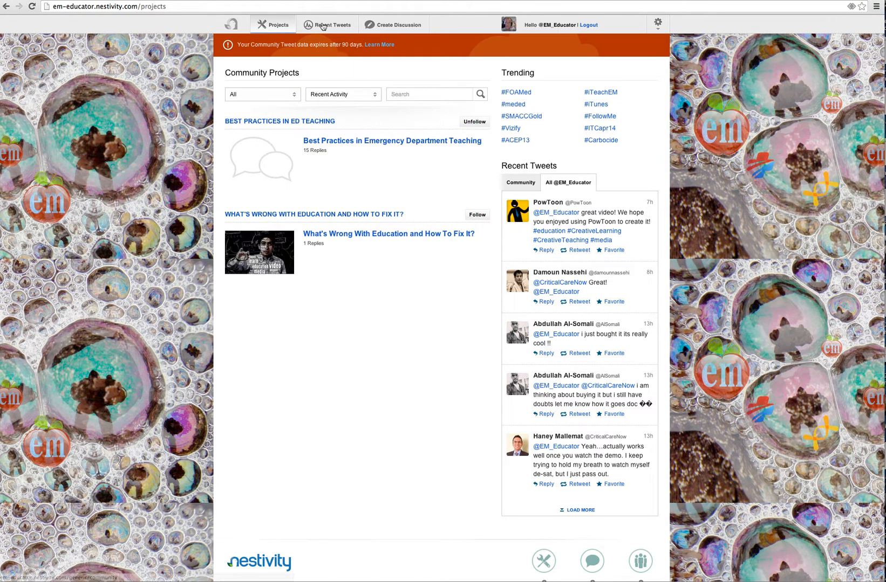
mouse_move(232, 26)
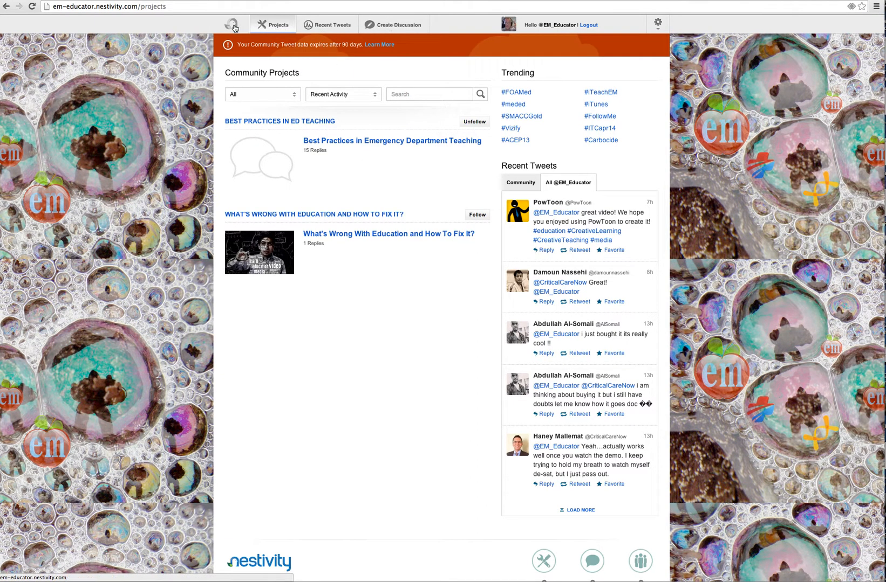
left_click(231, 25)
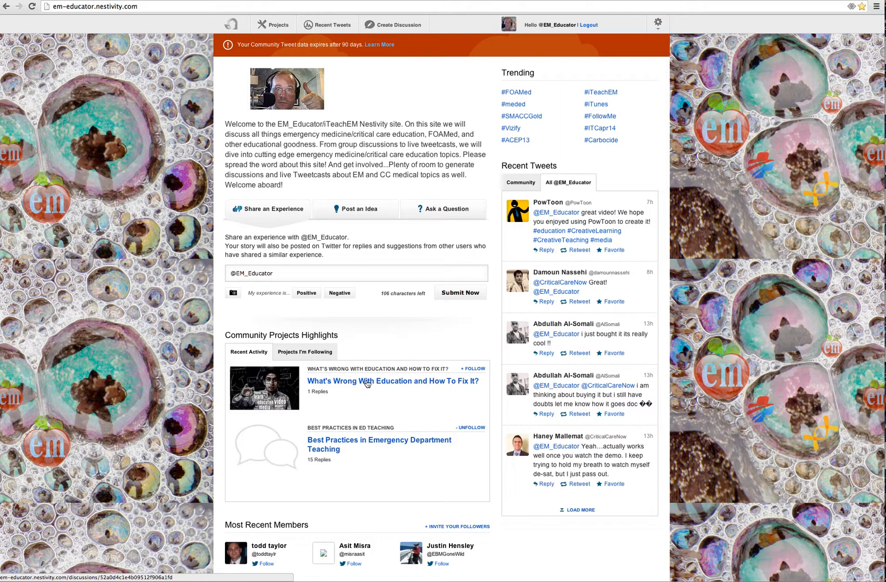
left_click(392, 381)
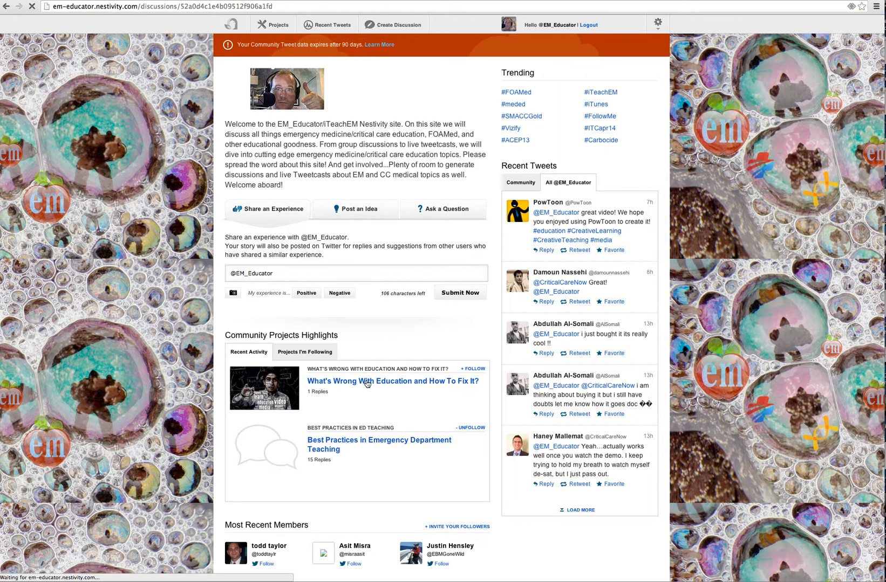
left_click(392, 382)
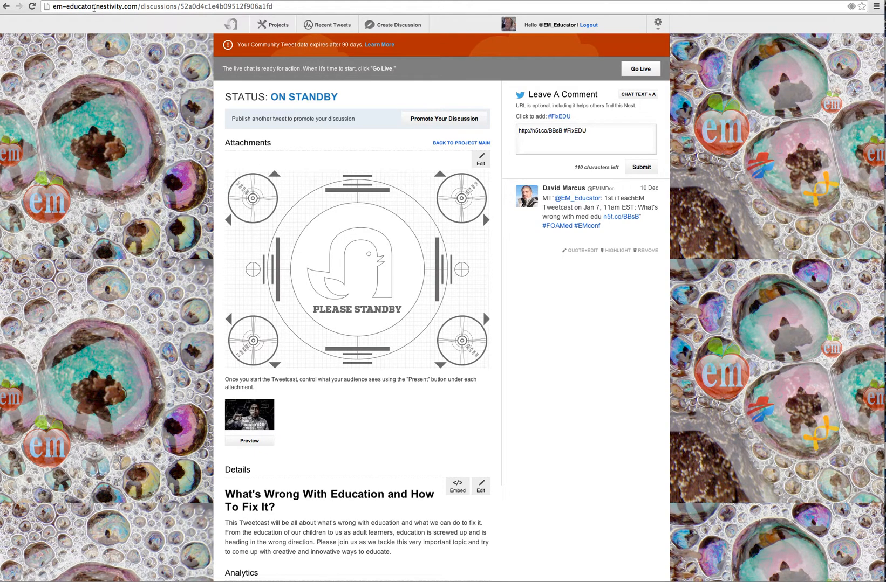
mouse_move(297, 278)
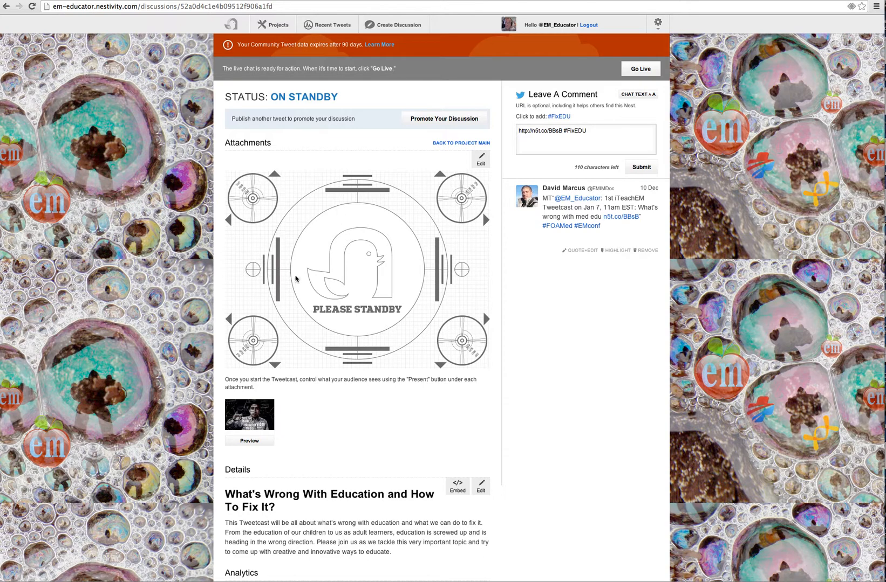
mouse_move(252, 147)
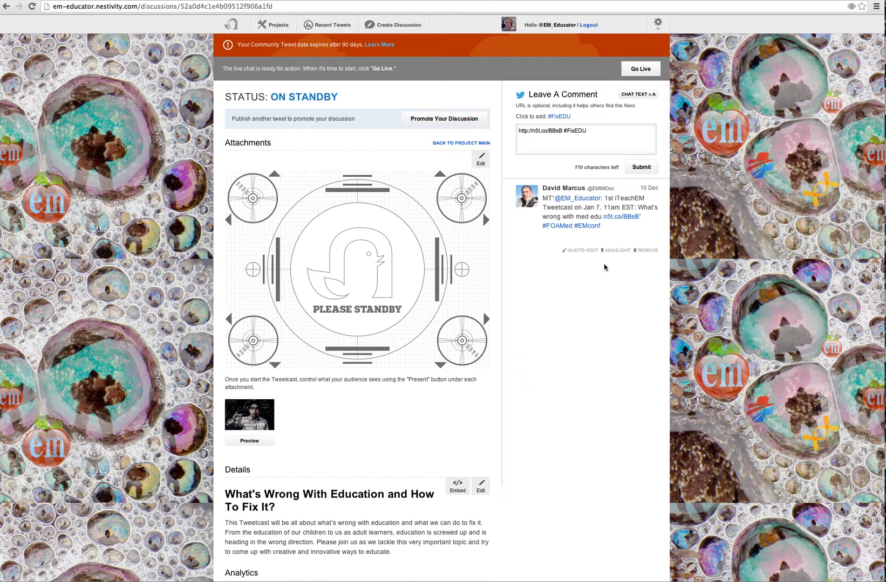
mouse_move(618, 322)
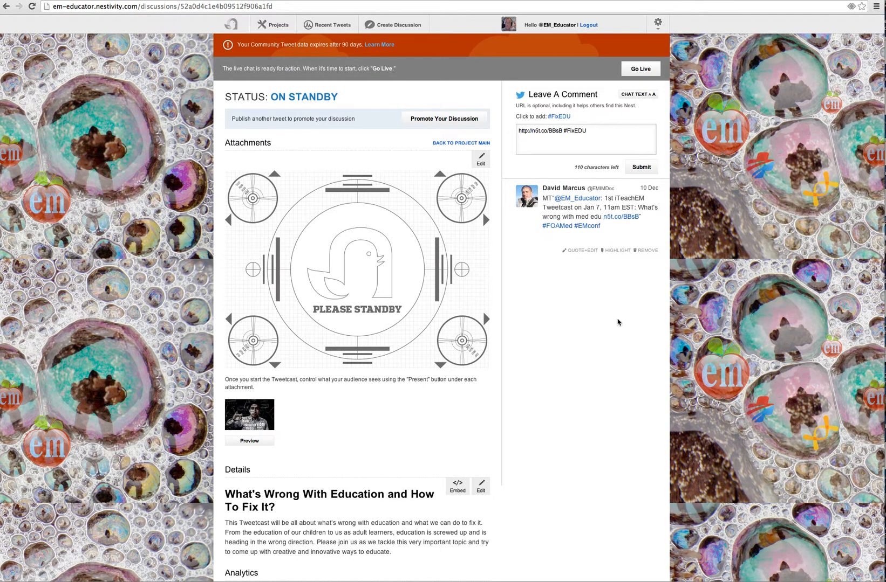
mouse_move(597, 201)
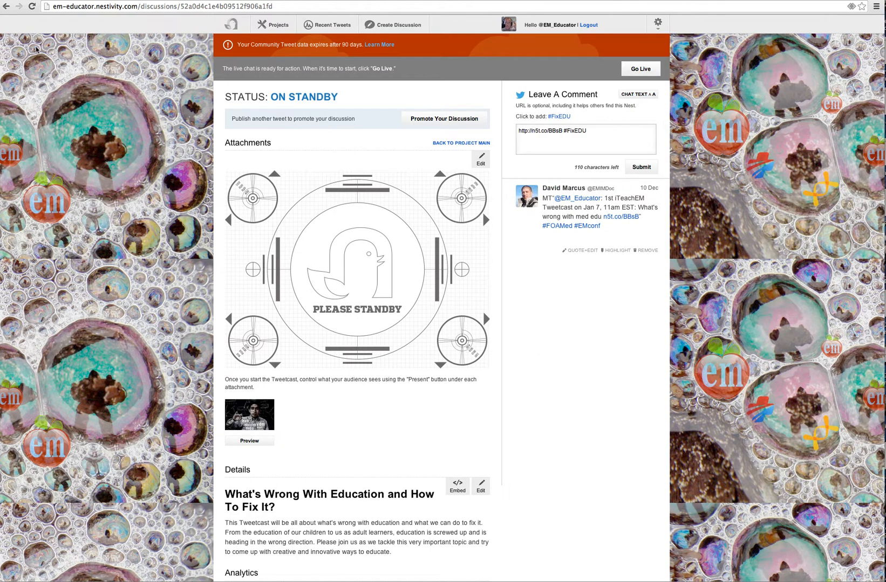
mouse_move(590, 362)
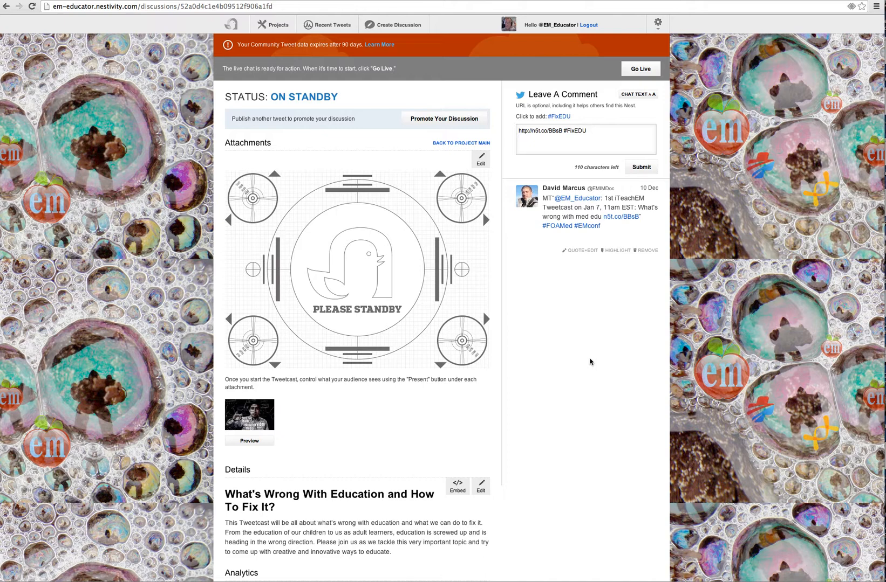
mouse_move(515, 120)
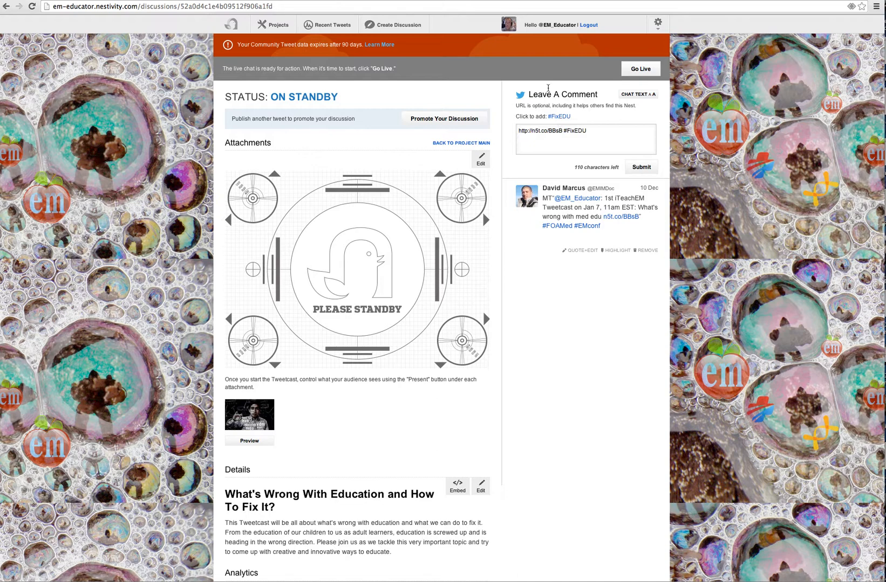
mouse_move(622, 113)
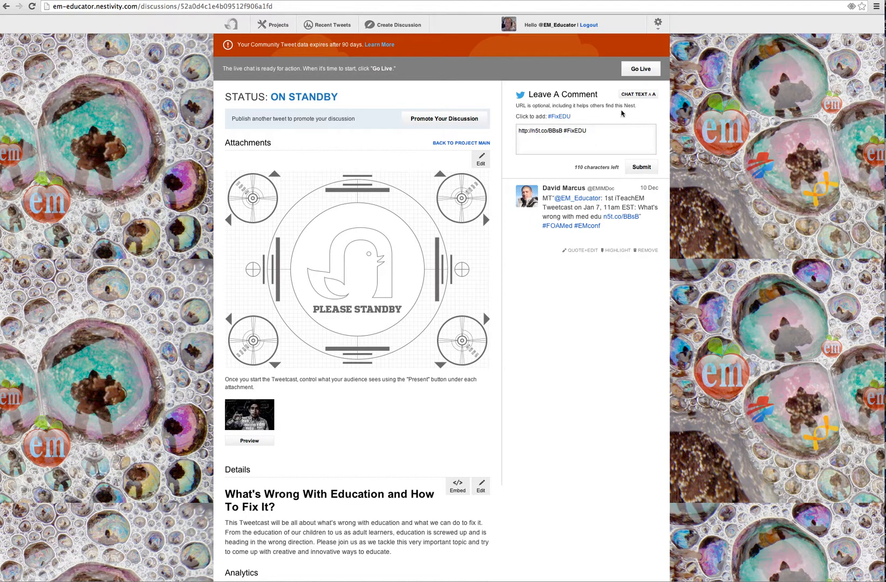
left_click(586, 130)
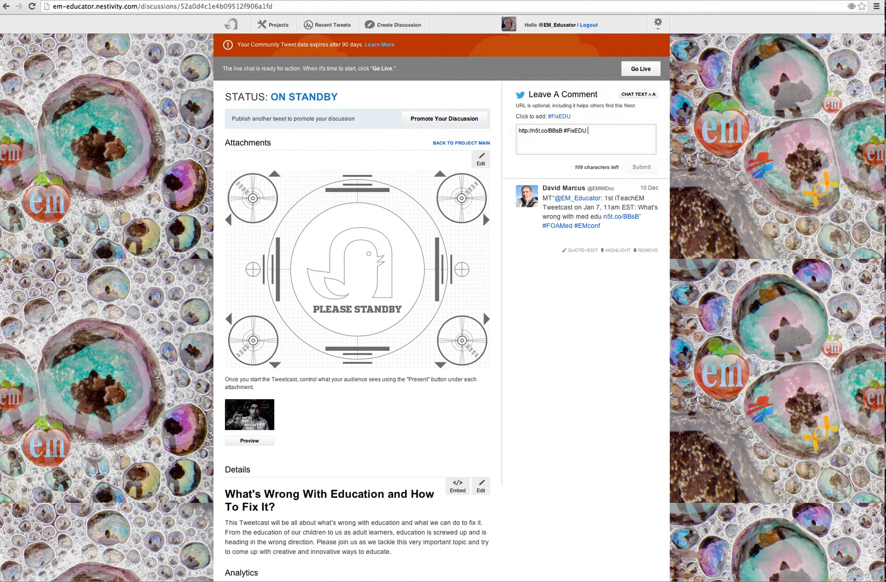
mouse_move(591, 306)
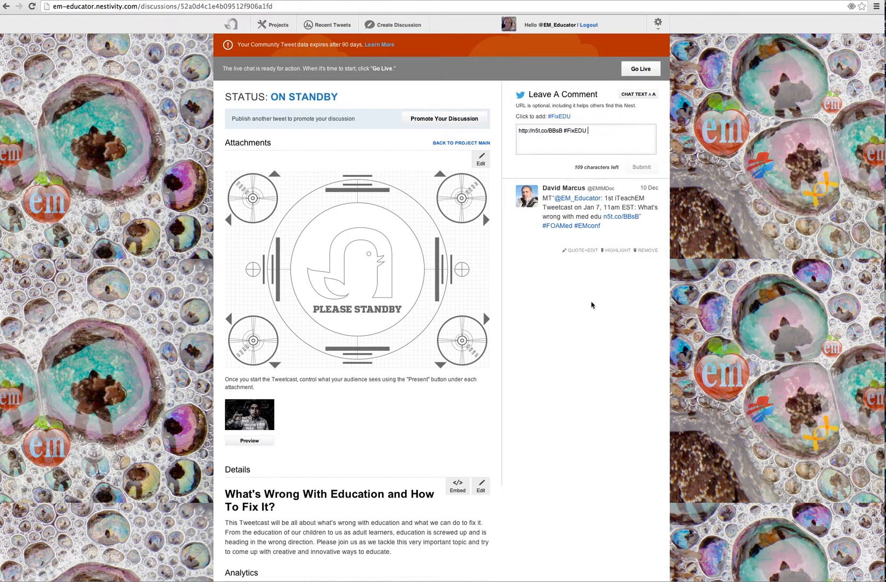
mouse_move(612, 266)
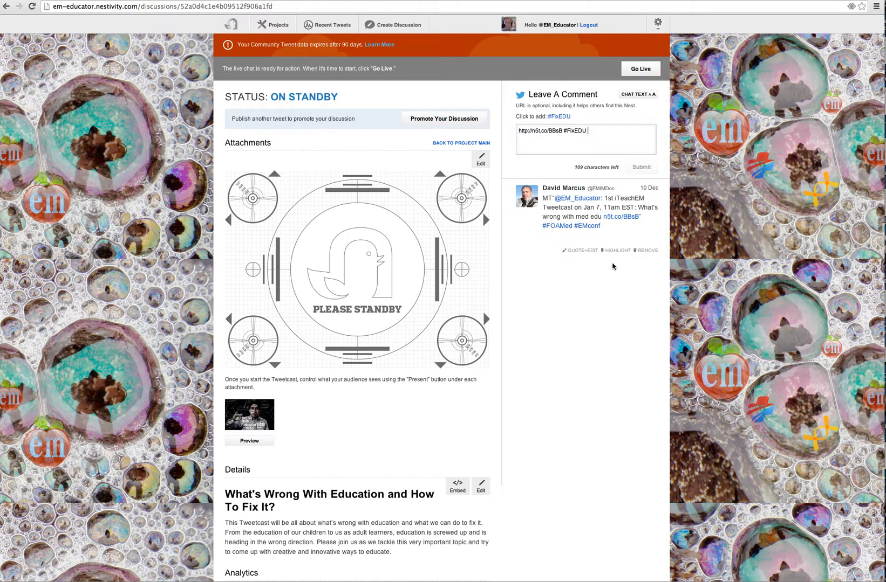
mouse_move(572, 328)
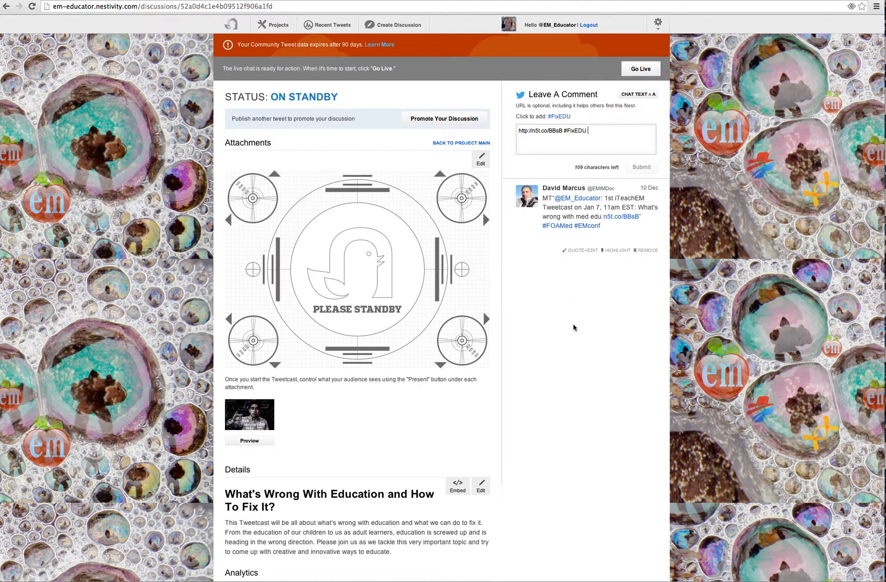
mouse_move(588, 458)
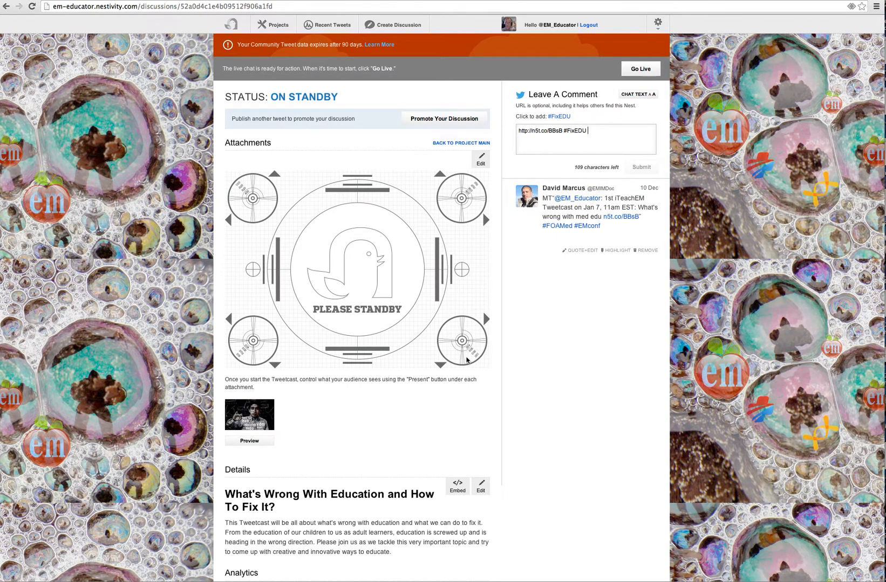
mouse_move(329, 235)
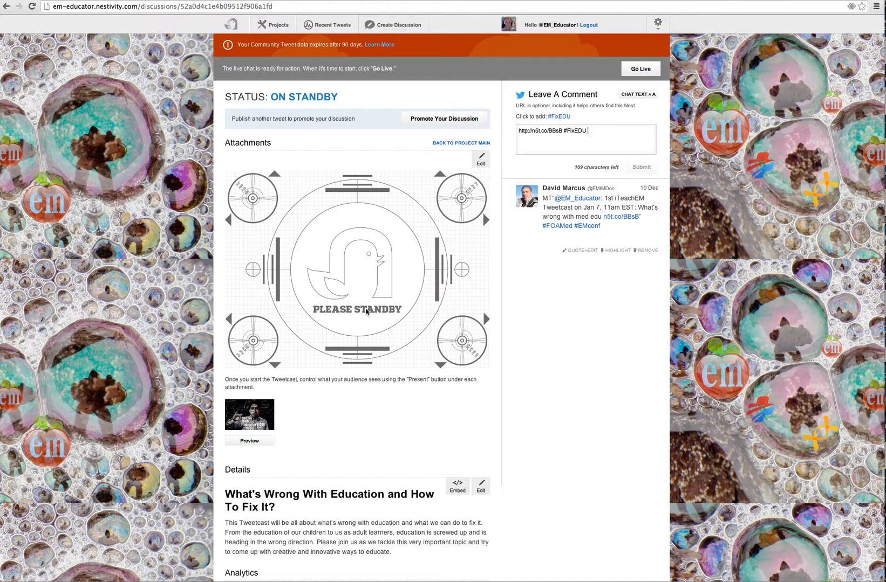
mouse_move(378, 287)
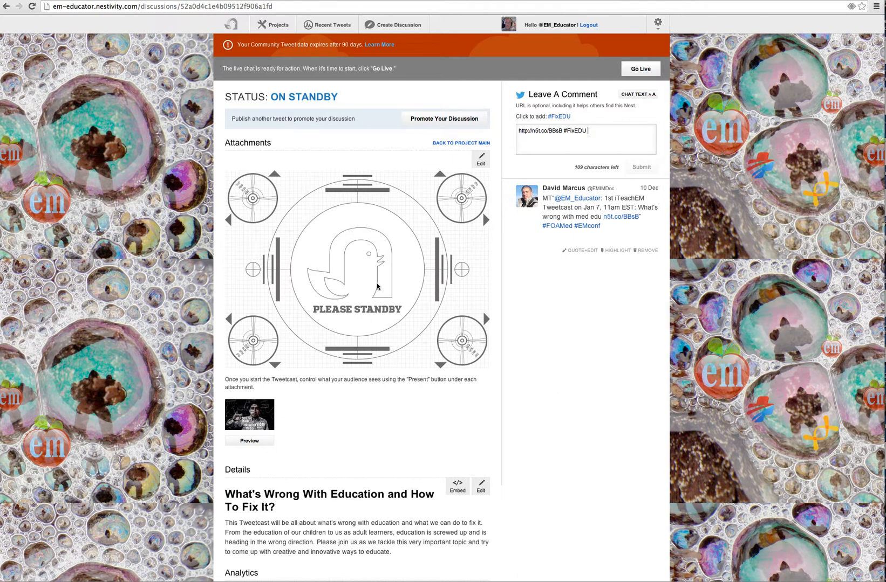
mouse_move(367, 281)
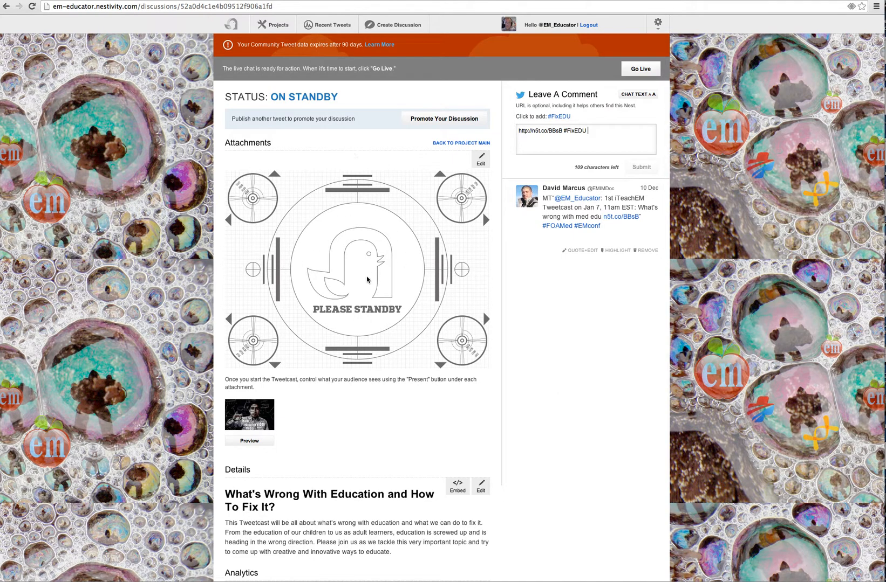
mouse_move(369, 273)
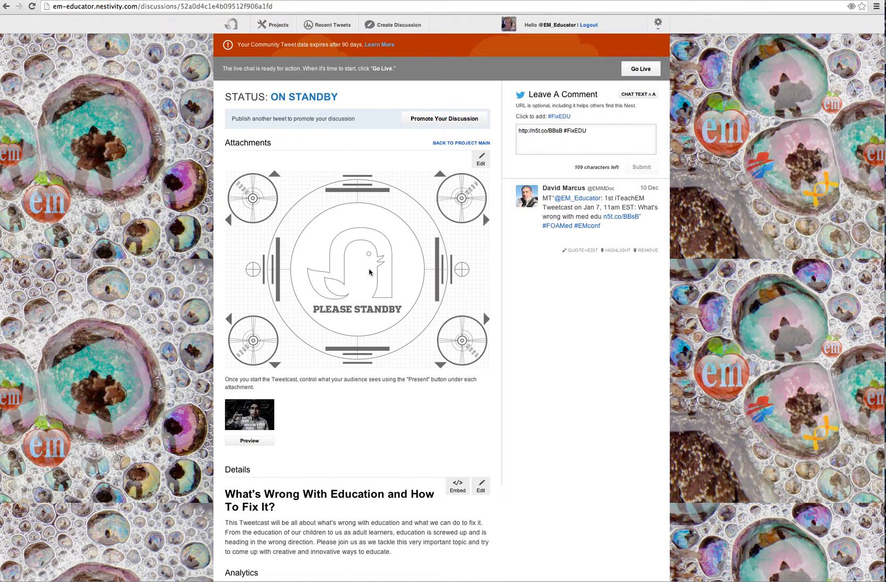
mouse_move(243, 235)
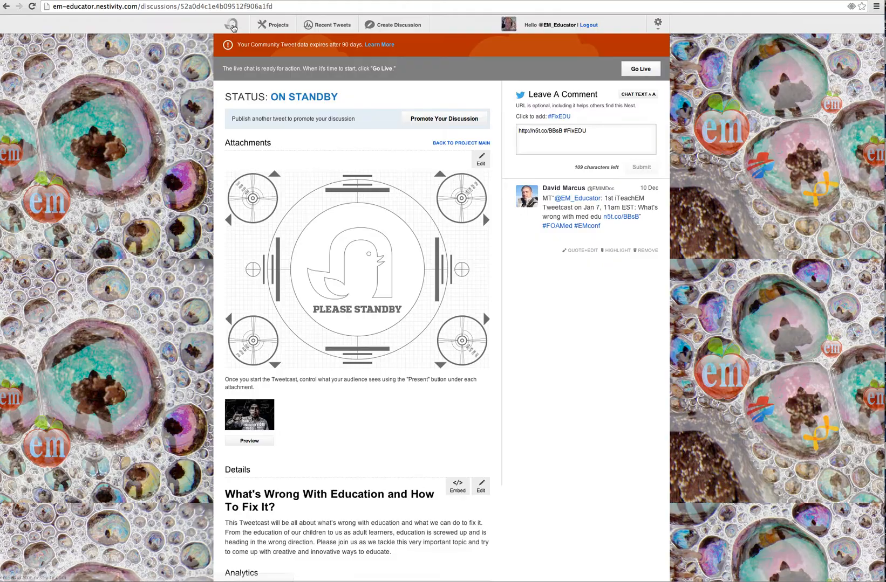
Return to the EM_Educator community home page via the Nestivity logo
left_click(232, 23)
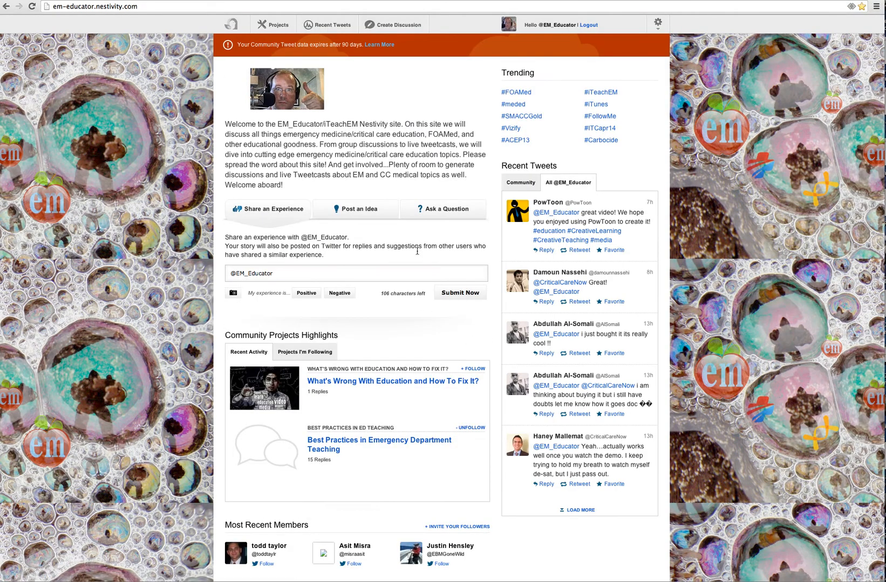
mouse_move(353, 427)
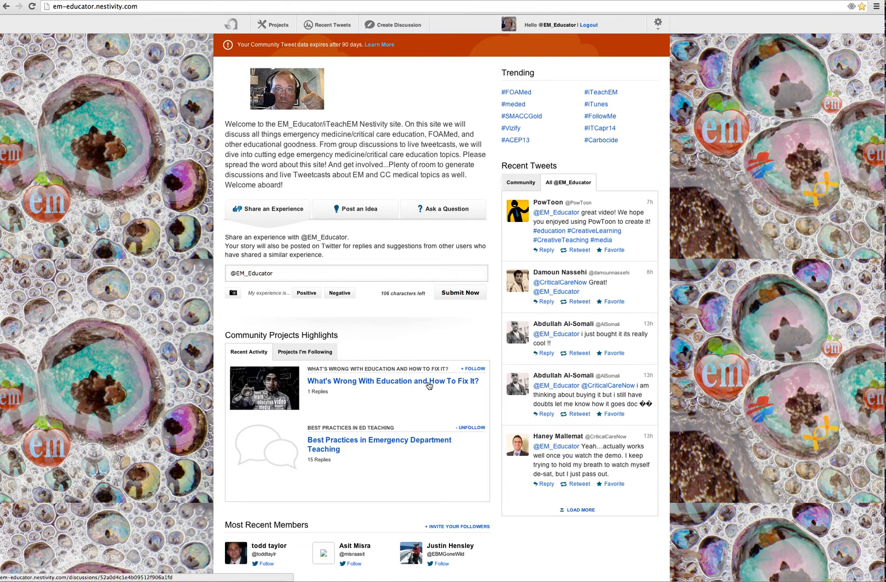
mouse_move(646, 300)
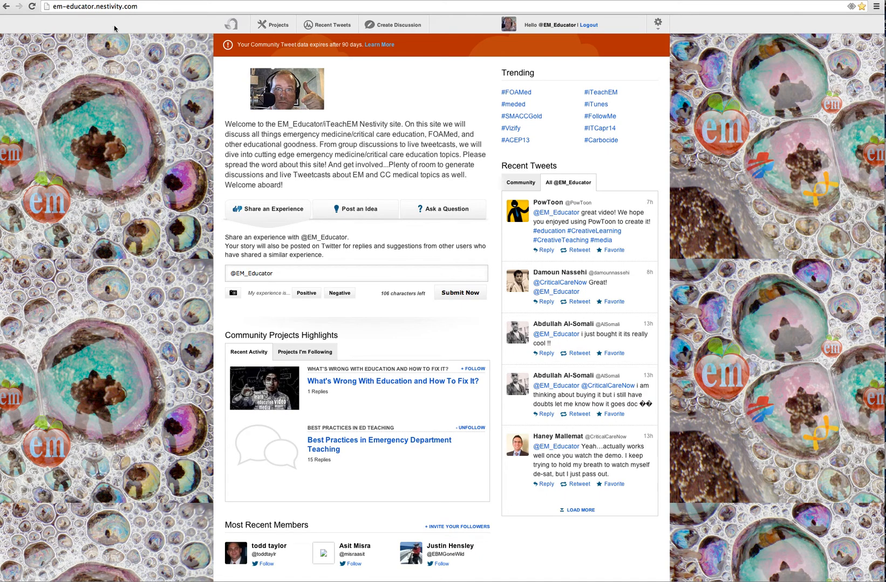
mouse_move(117, 7)
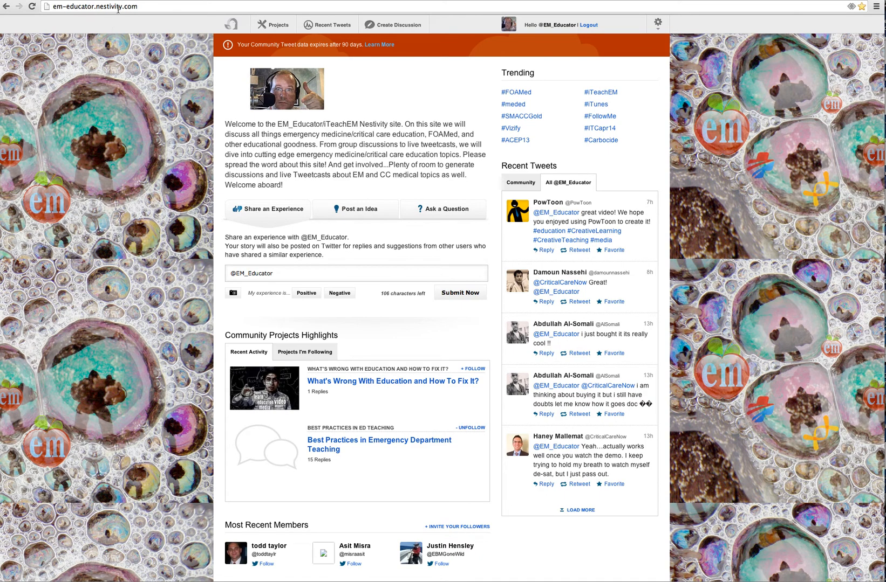